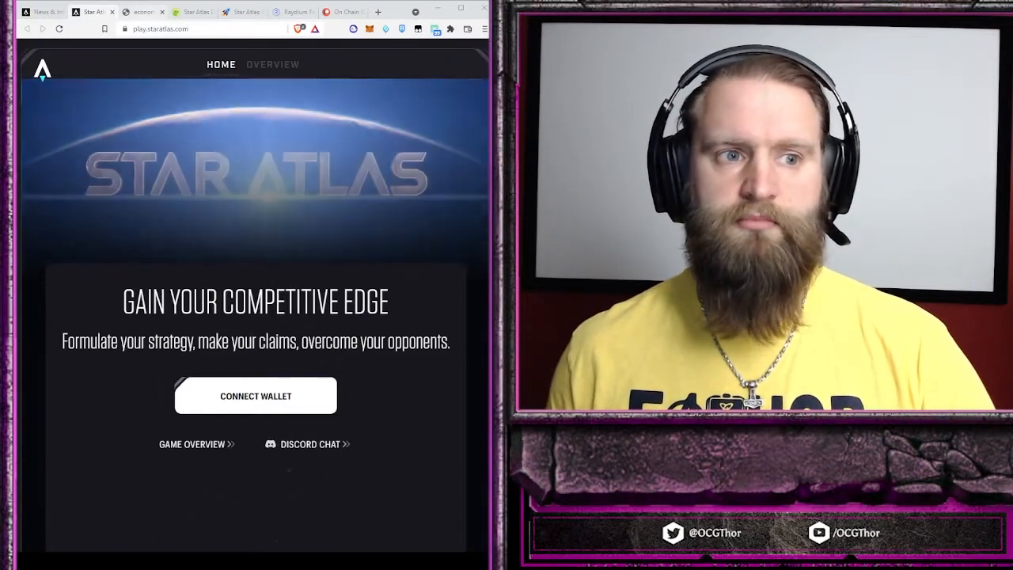
# Switch to the economics-paper.pdf tab showing the POLIS token allocation table
pyautogui.click(143, 11)
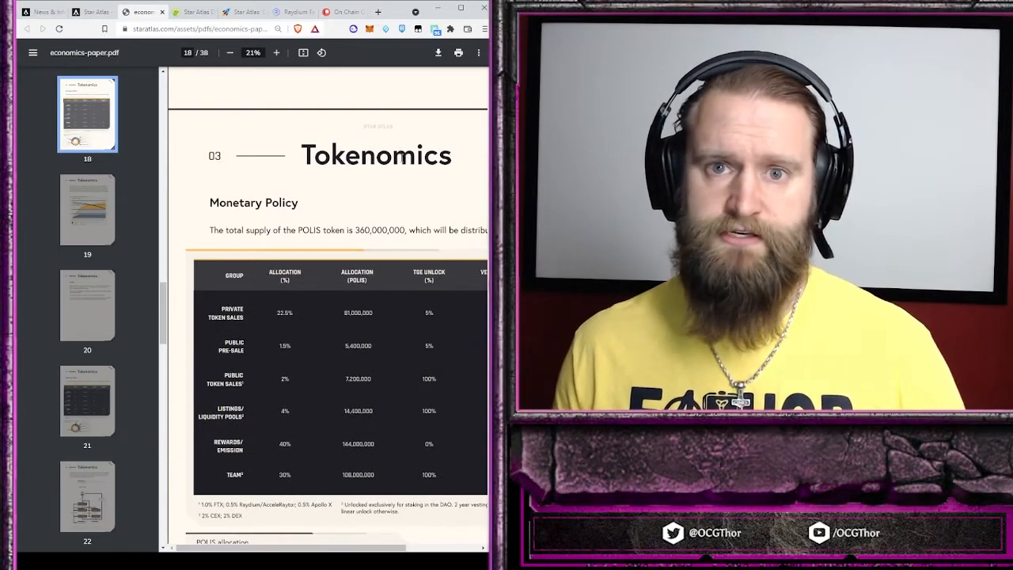
# Scroll page 18 past the allocation table to the POLIS allocation pie chart
pyautogui.scroll(-3)
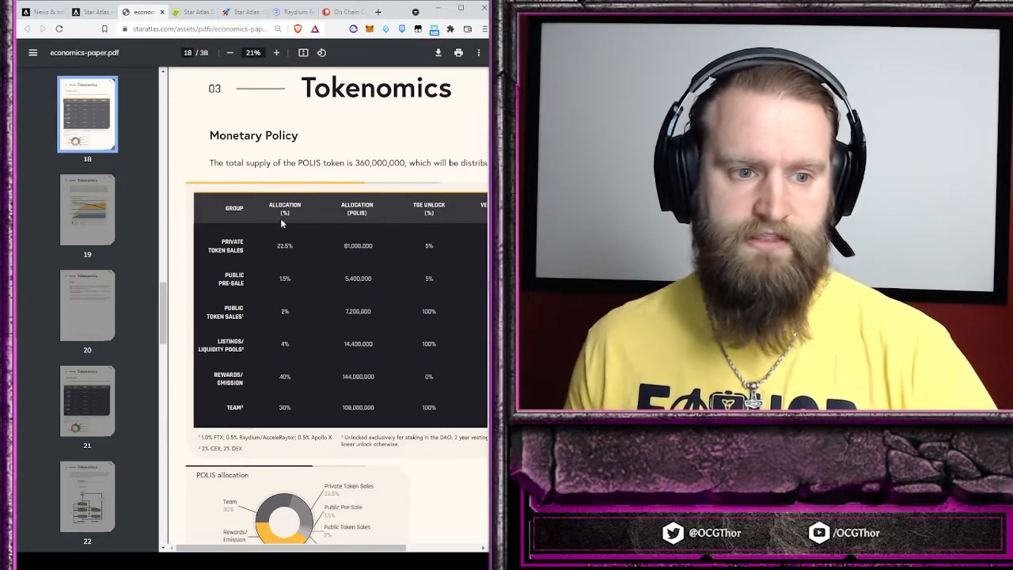
pyautogui.scroll(-3)
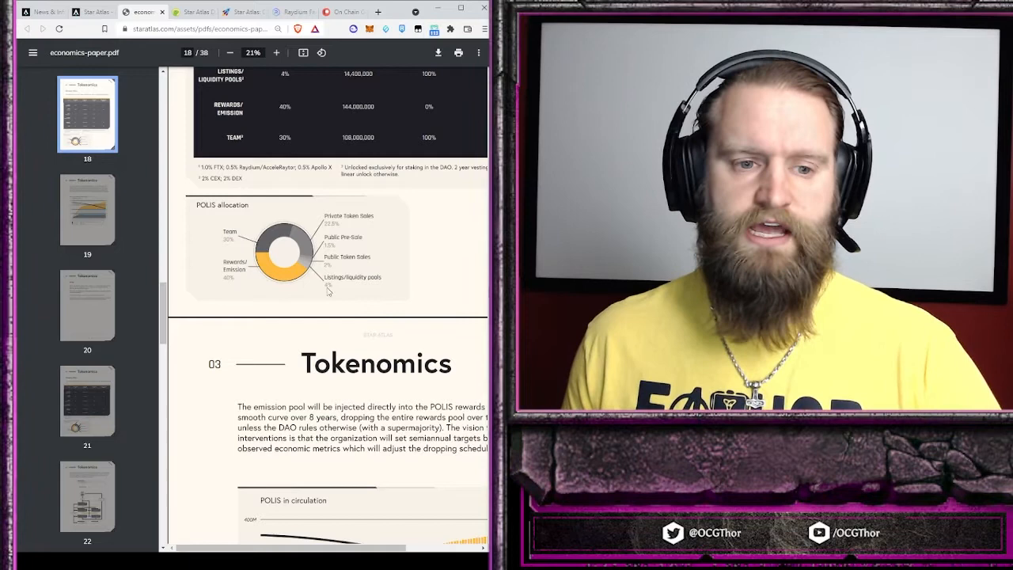
# Scroll to page 19's emission text and POLIS in circulation chart
pyautogui.scroll(-3)
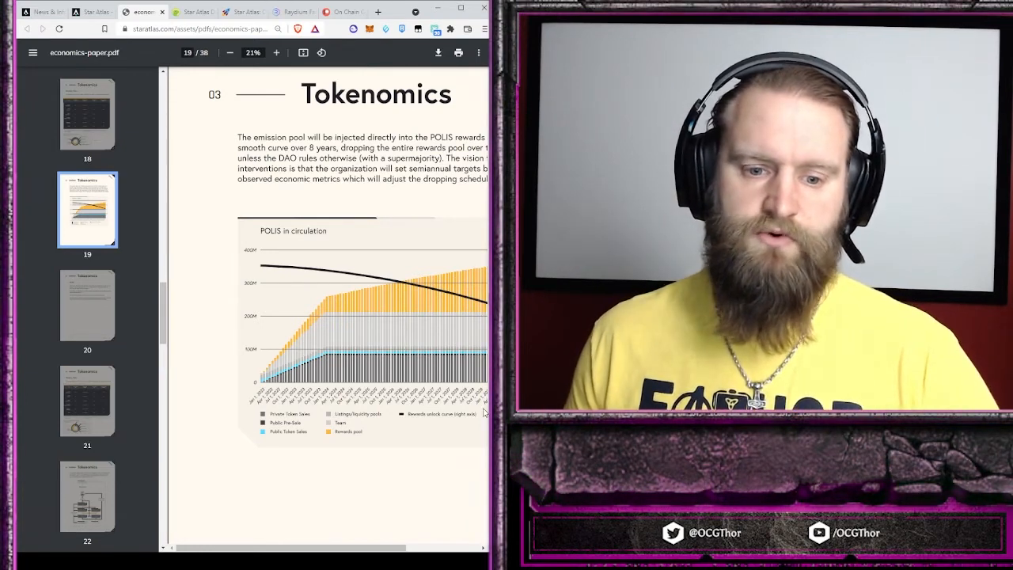
pyautogui.scroll(-3)
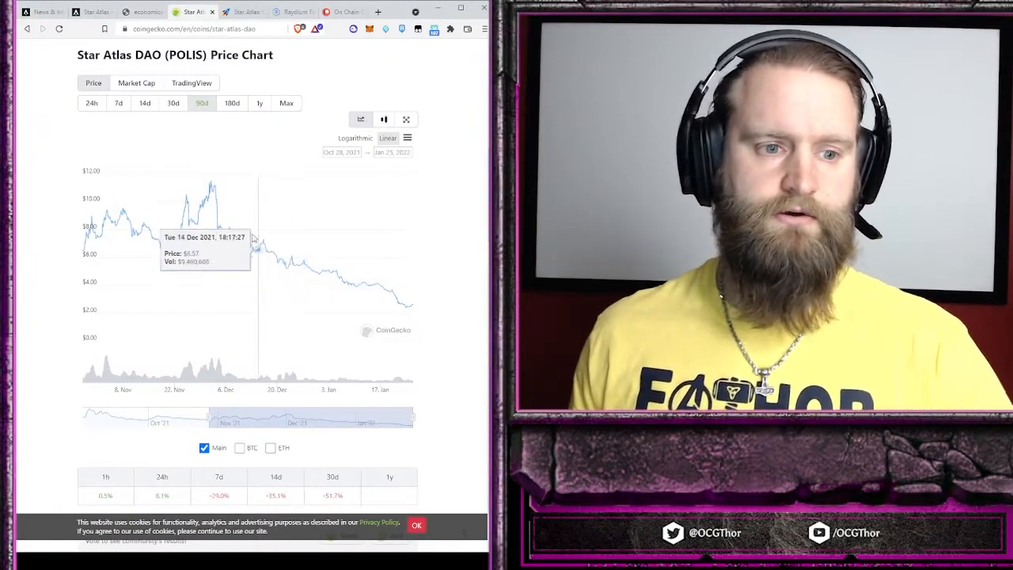
# Review the CoinGecko 90-day POLIS price chart, then switch to Raydium's farms tab
pyautogui.scroll(3)
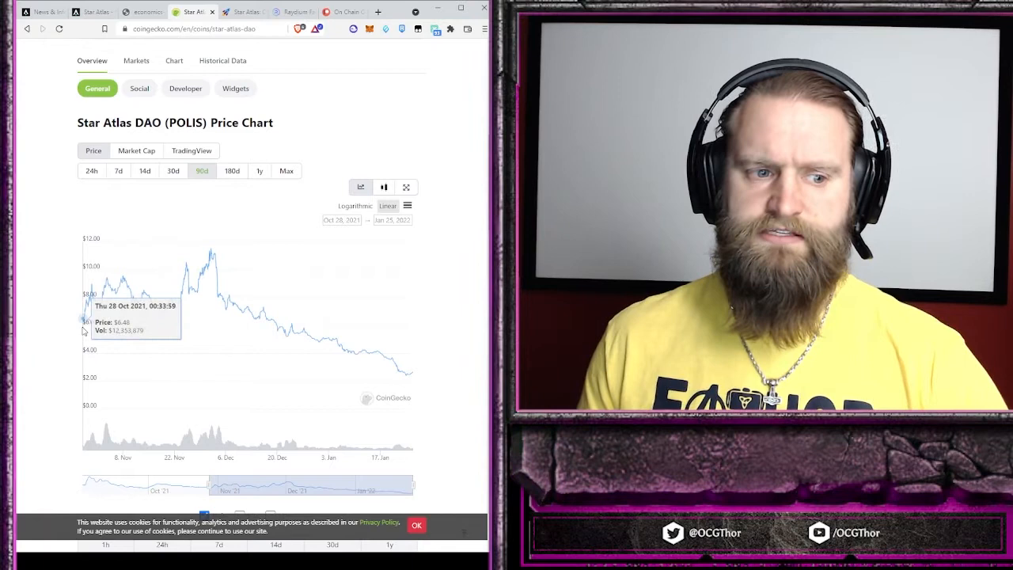
pyautogui.moveTo(131, 323)
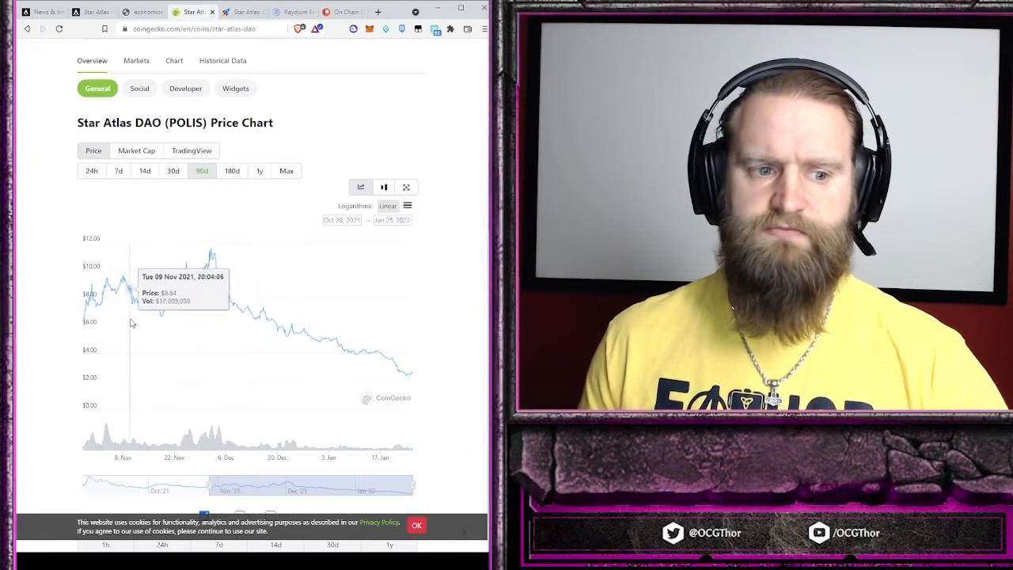
pyautogui.moveTo(183, 332)
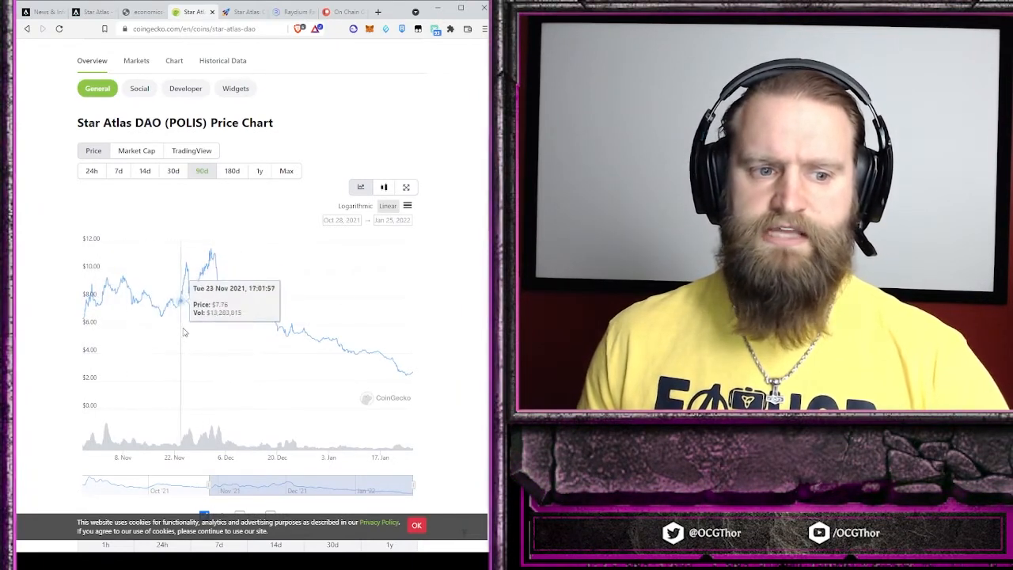
pyautogui.moveTo(208, 249)
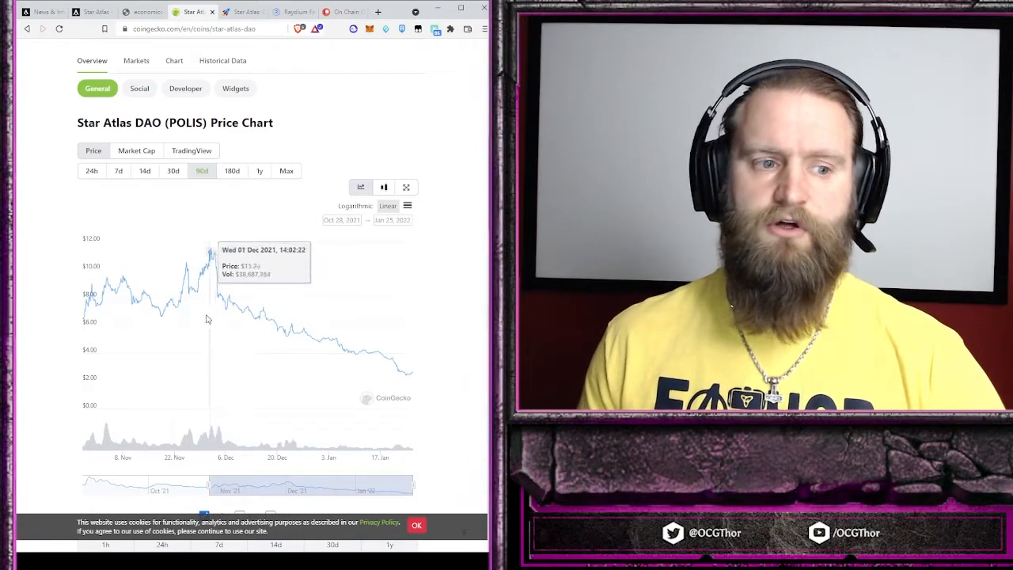
pyautogui.moveTo(413, 382)
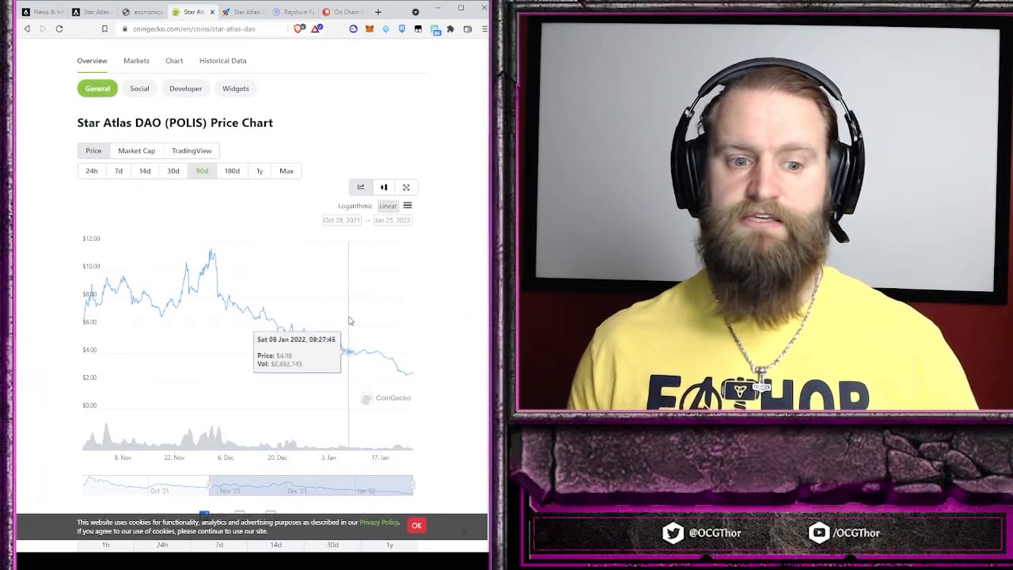
pyautogui.moveTo(406, 374)
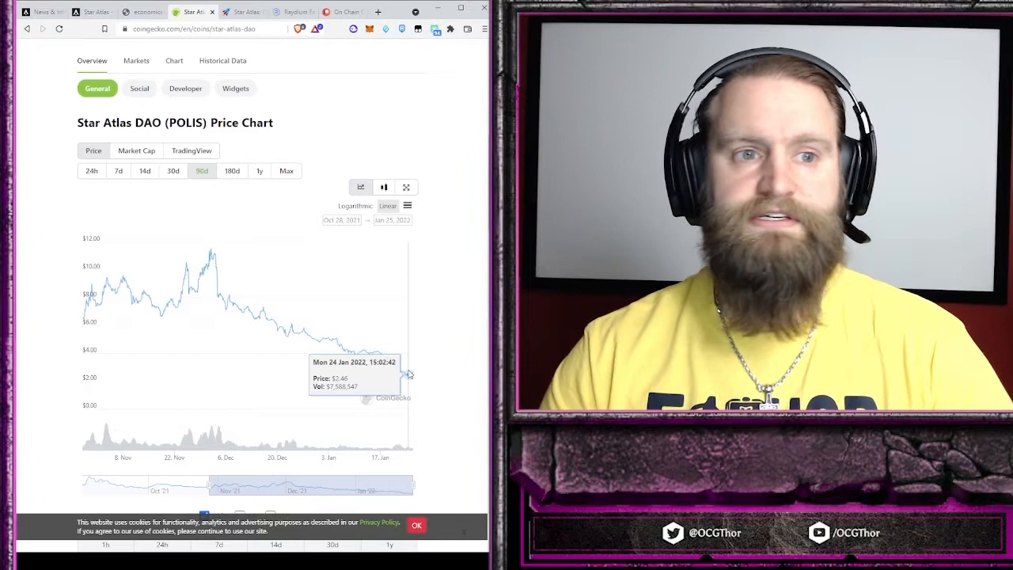
pyautogui.click(242, 11)
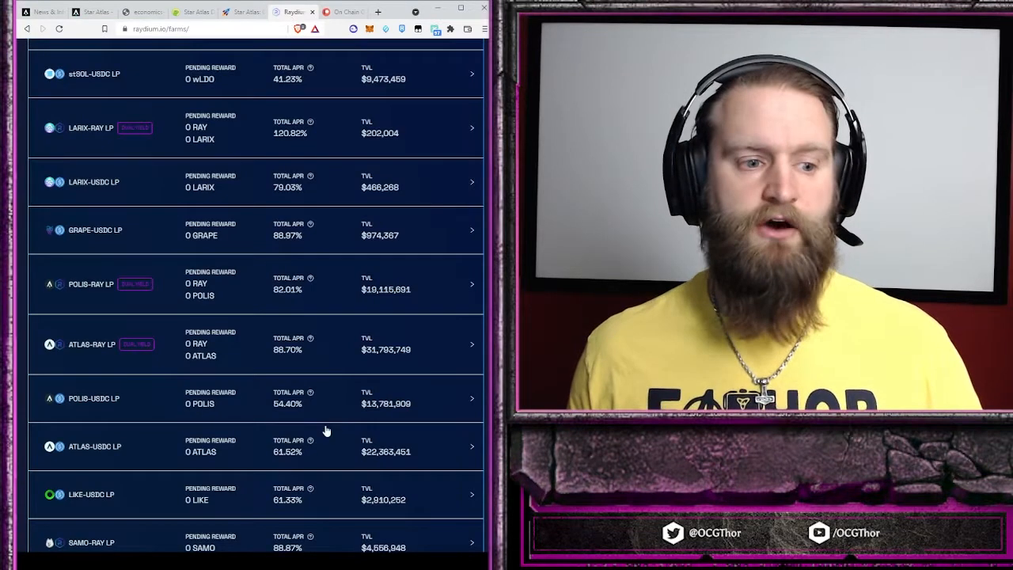
pyautogui.moveTo(387, 319)
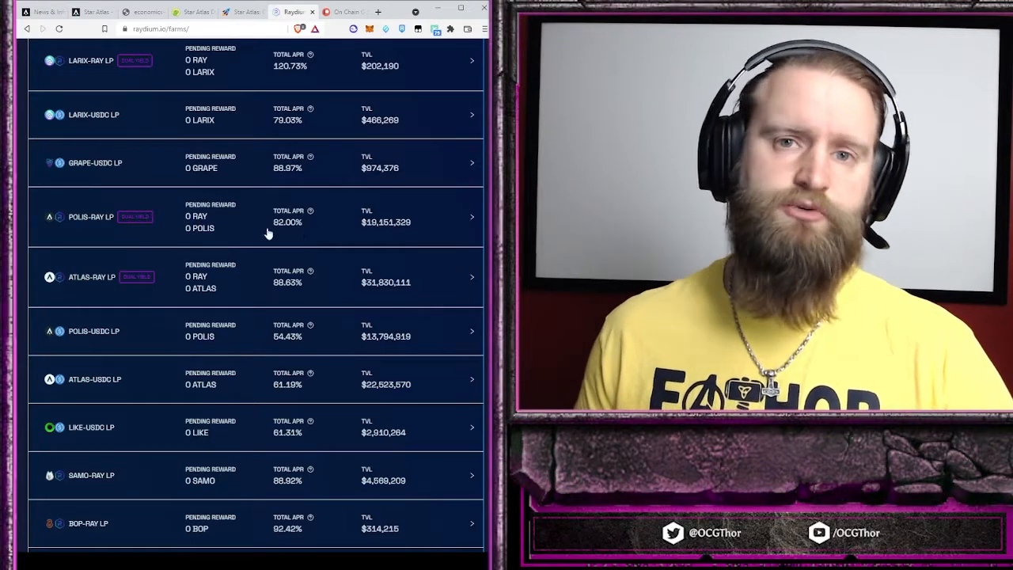
pyautogui.moveTo(315, 250)
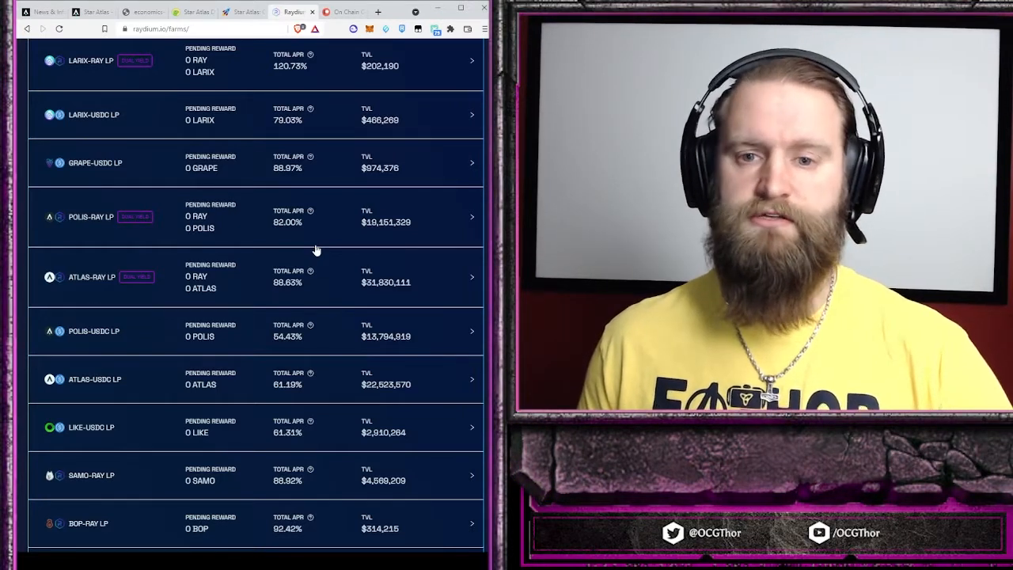
pyautogui.moveTo(348, 289)
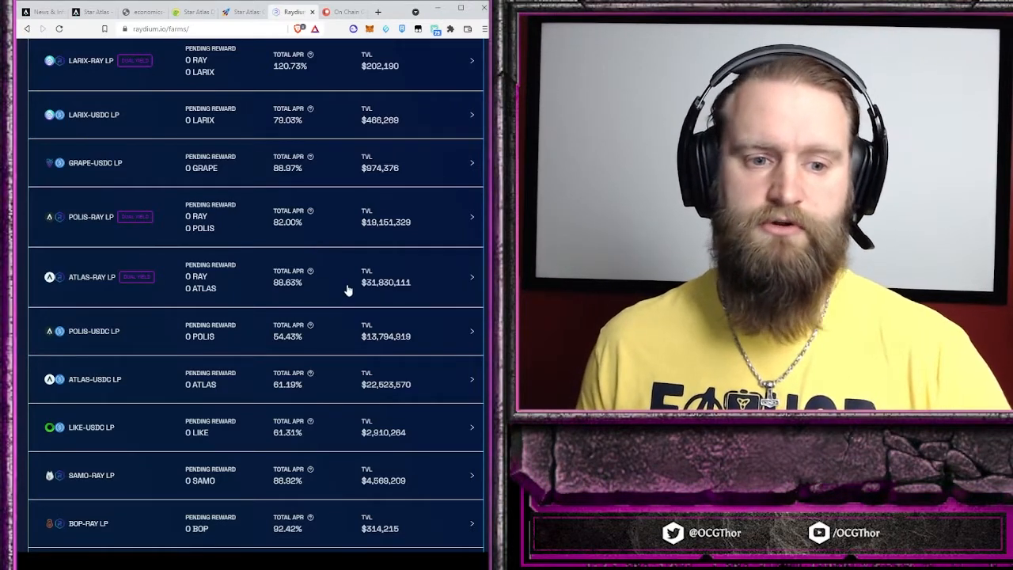